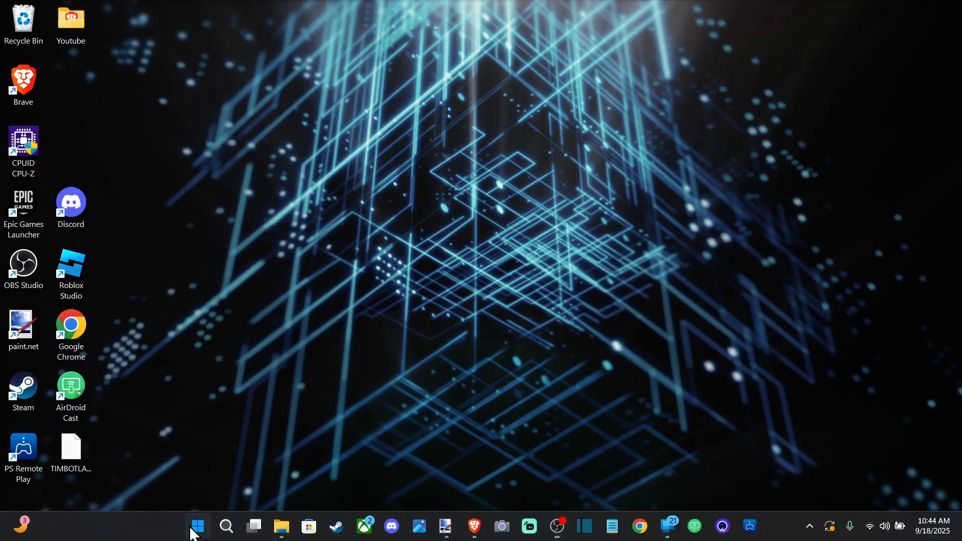
Step: Launch the Settings app from the Start menu's pinned apps
left_click(197, 525)
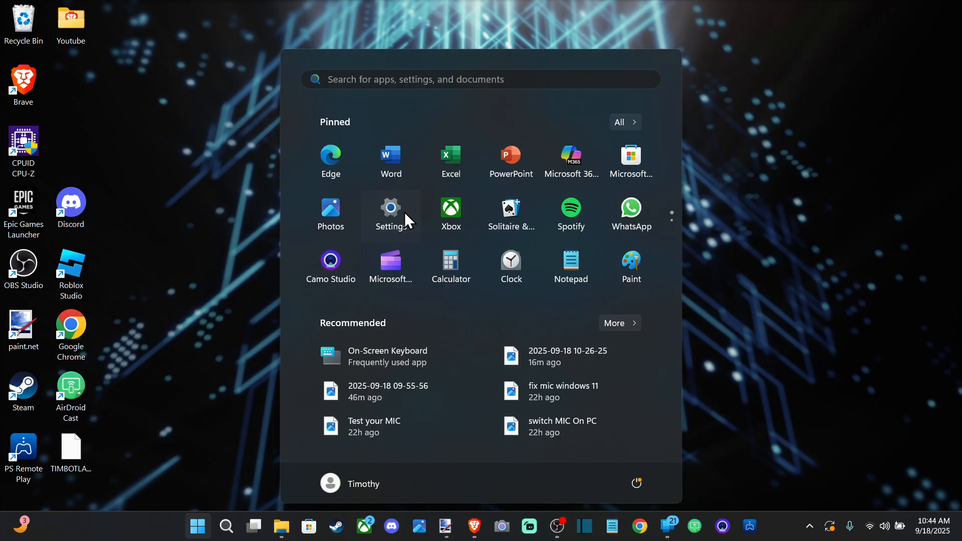
left_click(391, 208)
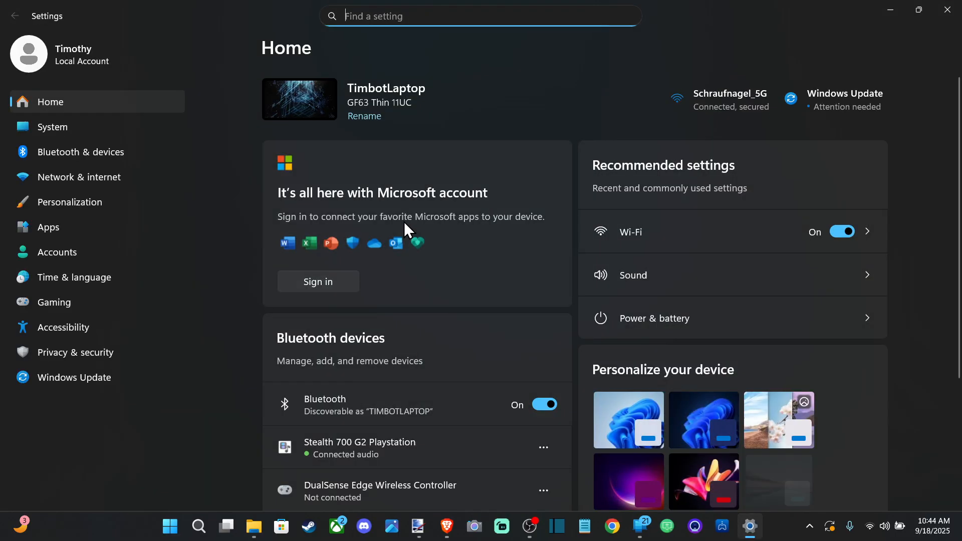
mouse_move(124, 134)
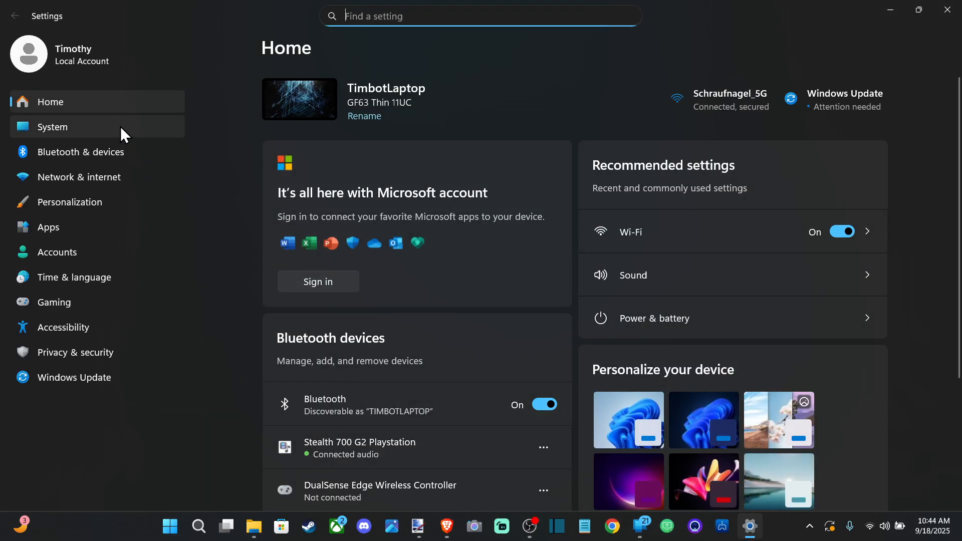
Step: Reach the Sound input list, trying the Fifine mic and Digital Audio Interface as default
left_click(52, 127)
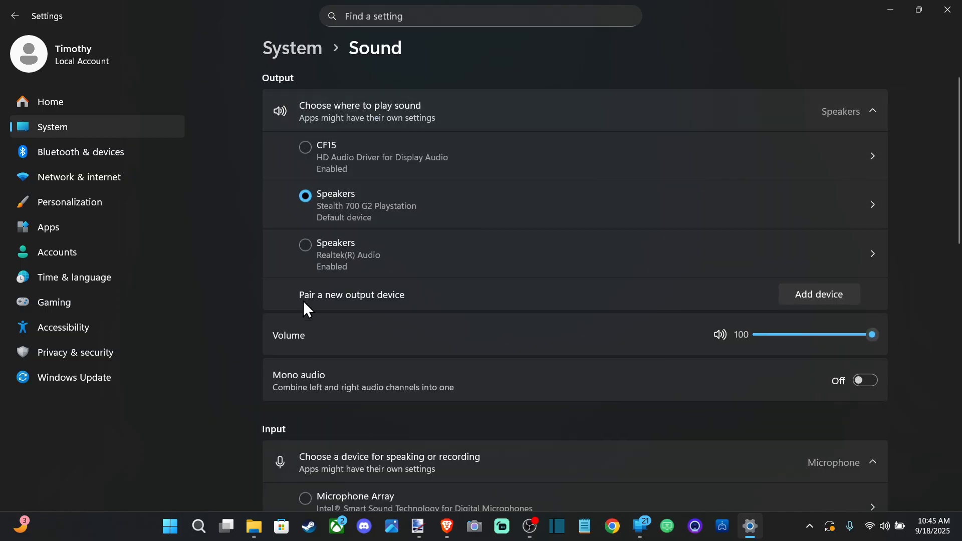
scroll("down", 3)
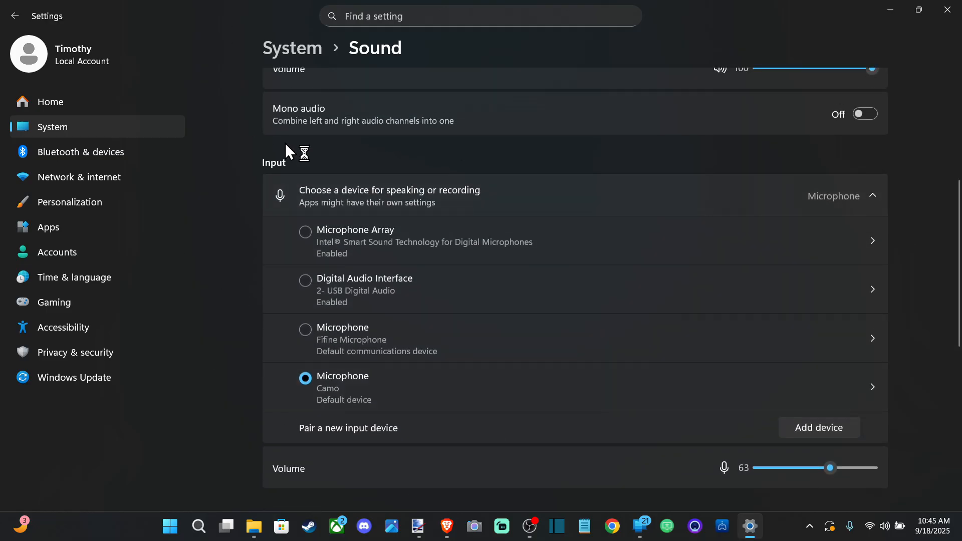
left_click(305, 327)
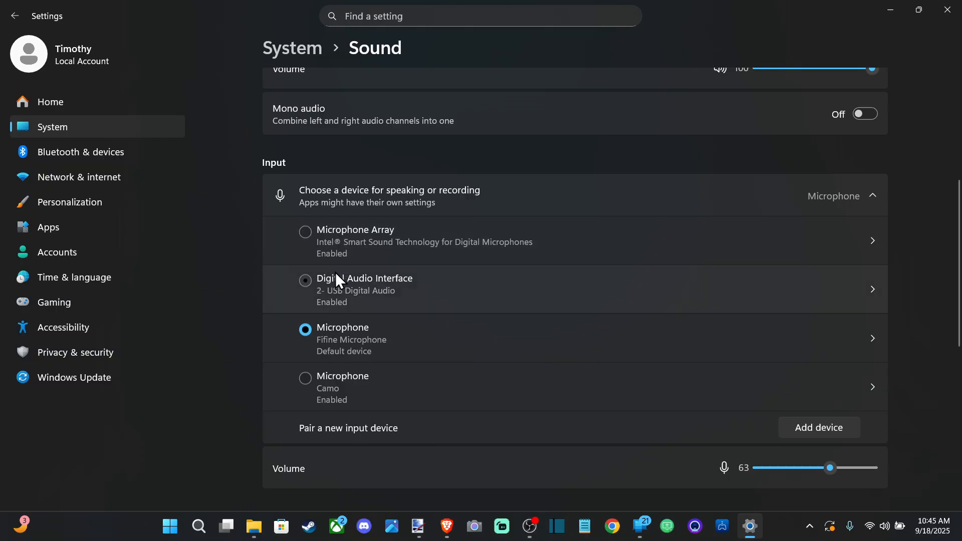
left_click(304, 280)
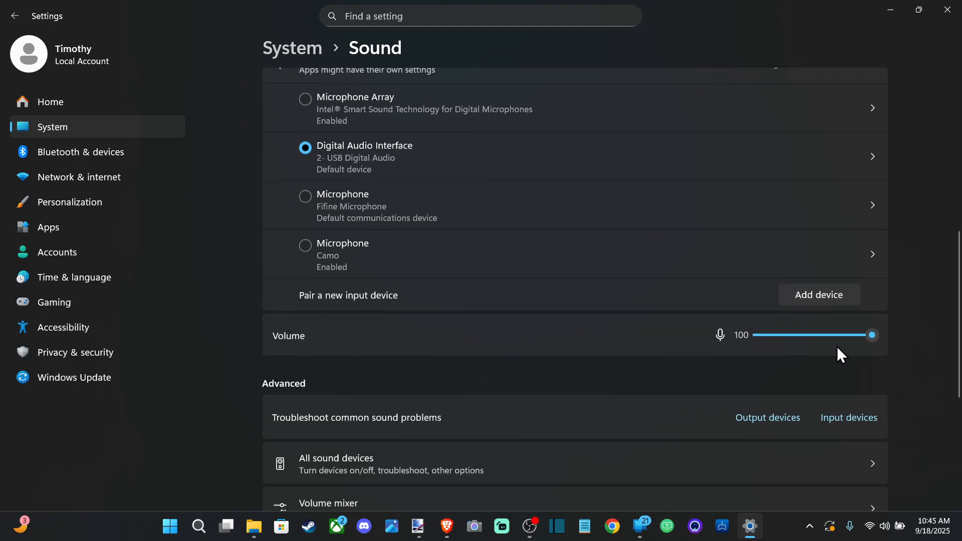
Step: Make Microphone Array the default input with its volume settled at 74
left_click_drag(870, 335, 851, 335)
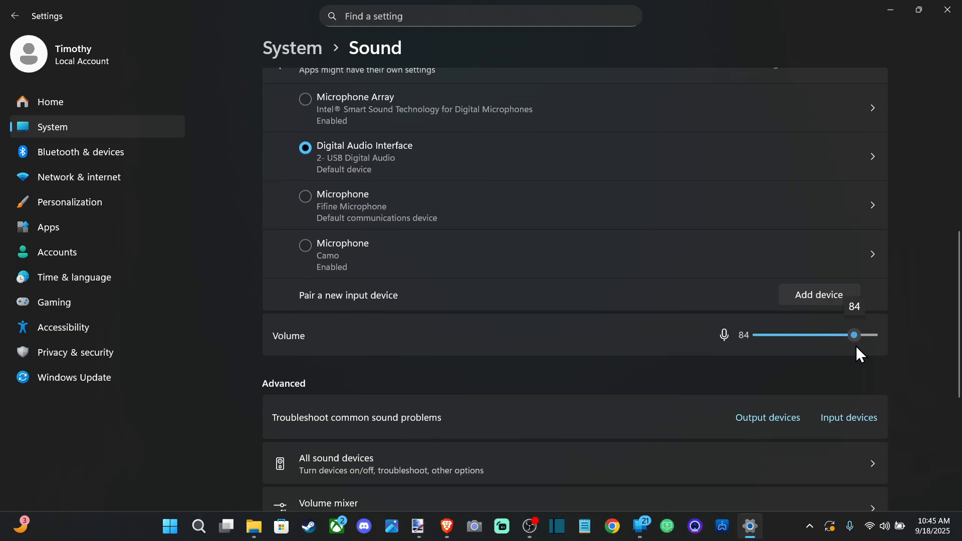
left_click_drag(852, 335, 871, 335)
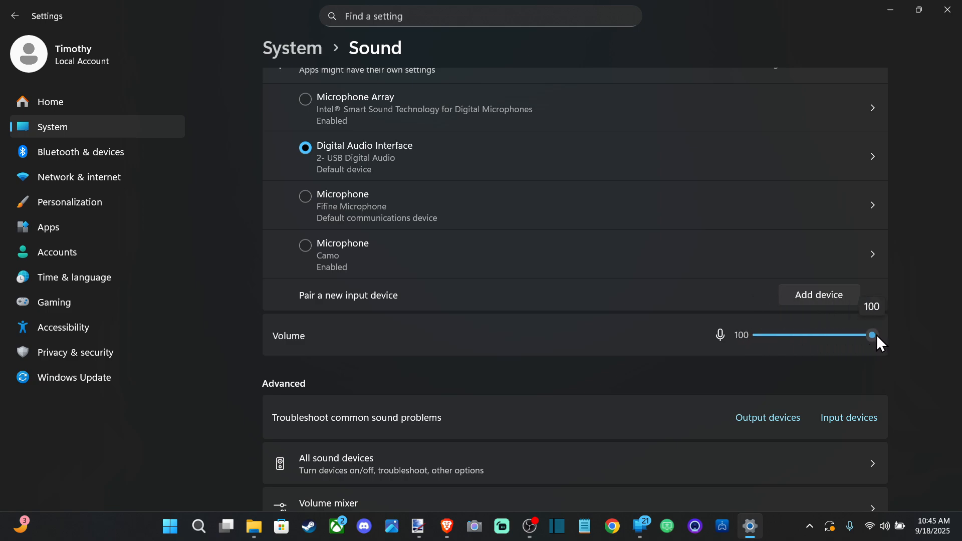
left_click_drag(871, 335, 842, 334)
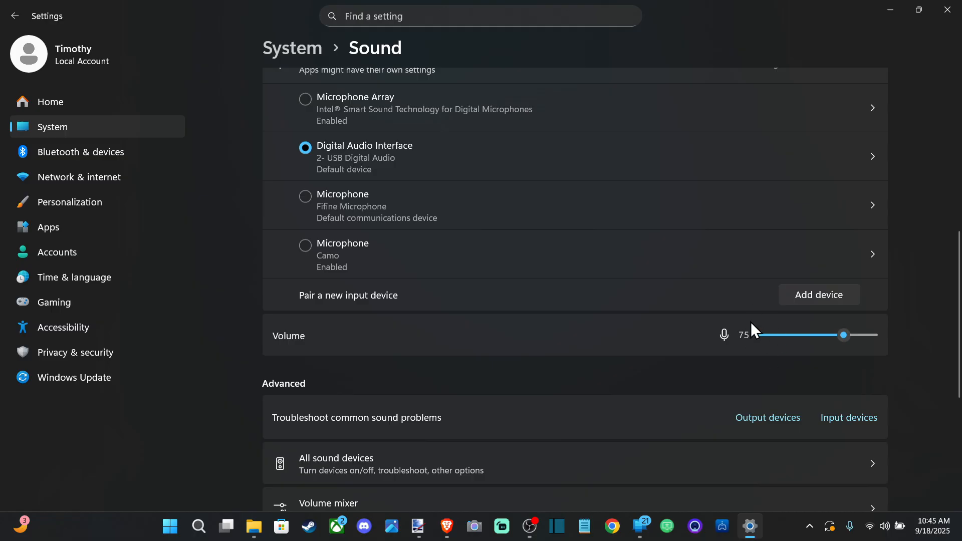
mouse_move(769, 346)
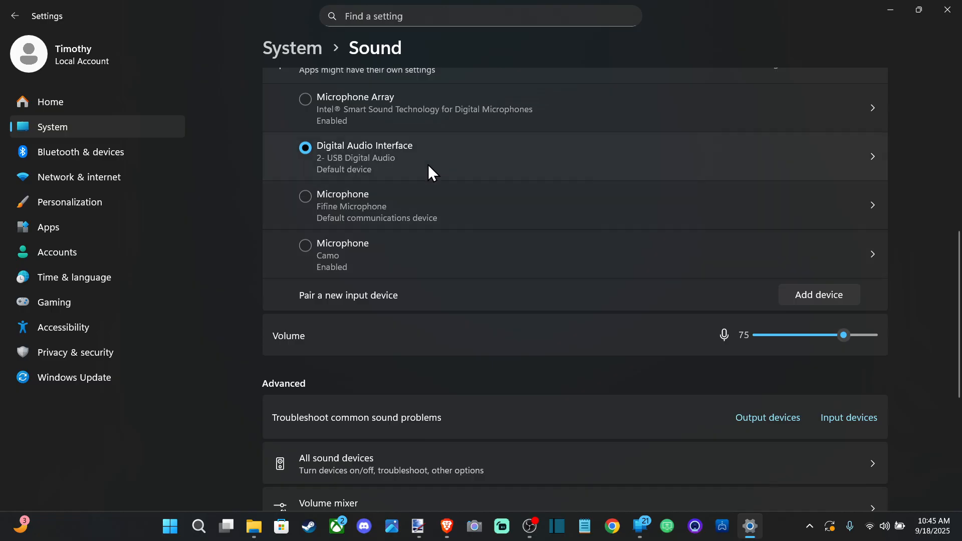
left_click(305, 99)
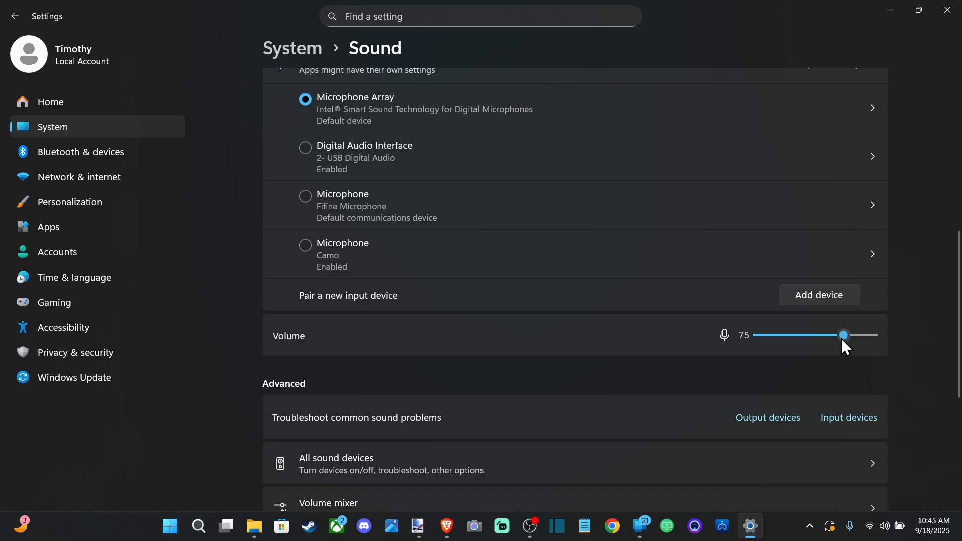
left_click_drag(843, 335, 842, 335)
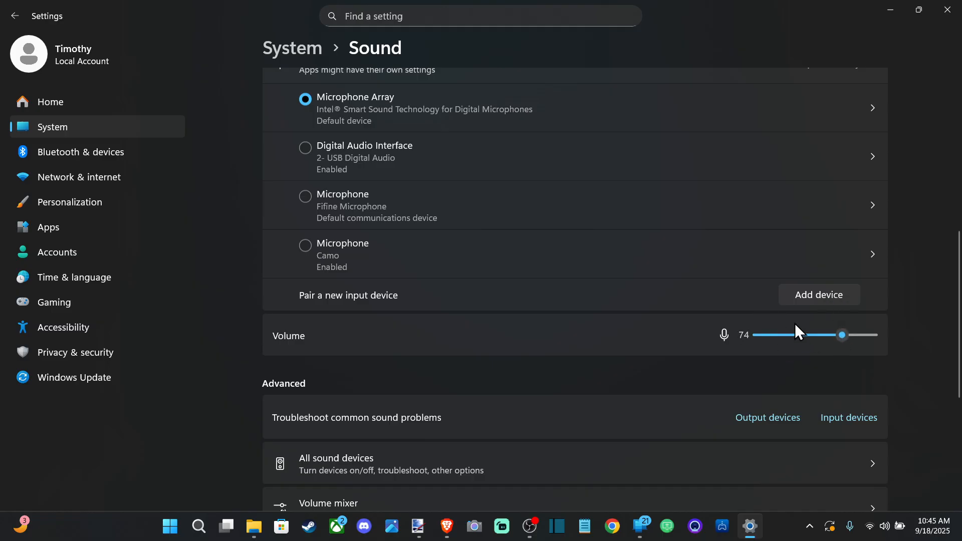
mouse_move(842, 334)
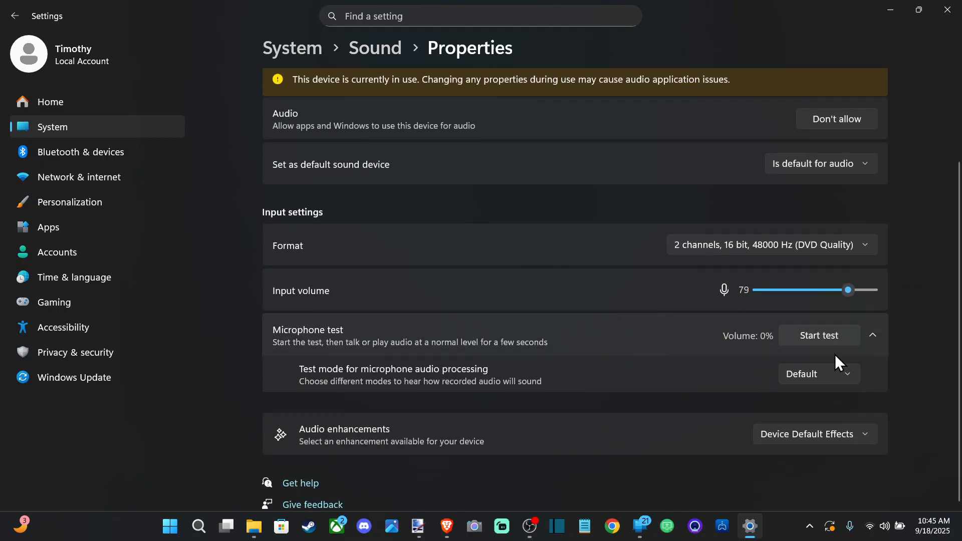
Step: Run a short microphone test in Properties and play back the recorded sample
left_click(820, 334)
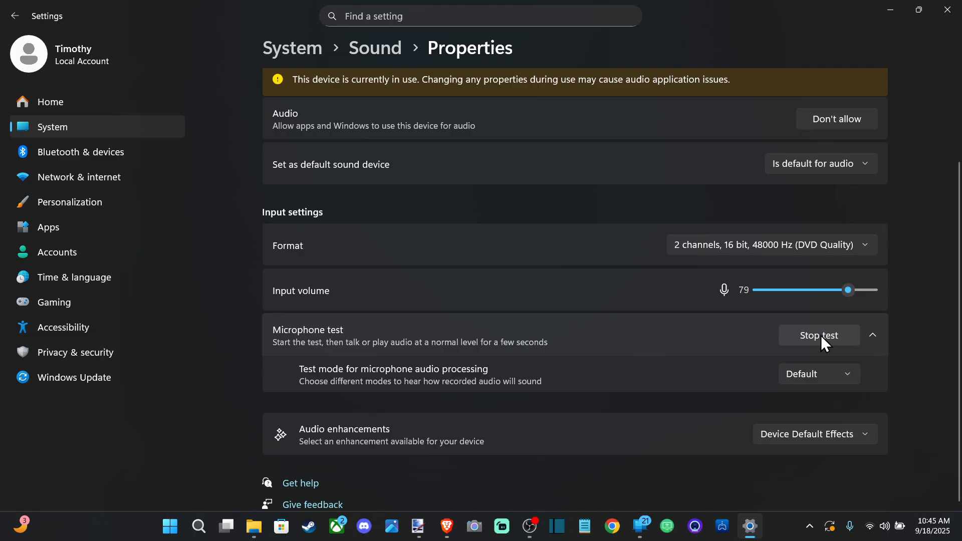
left_click(818, 334)
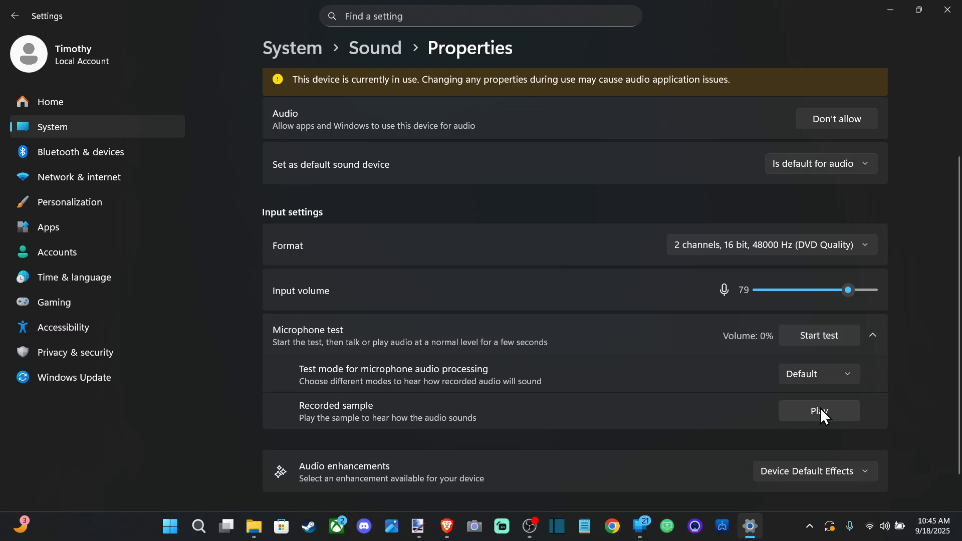
left_click(818, 411)
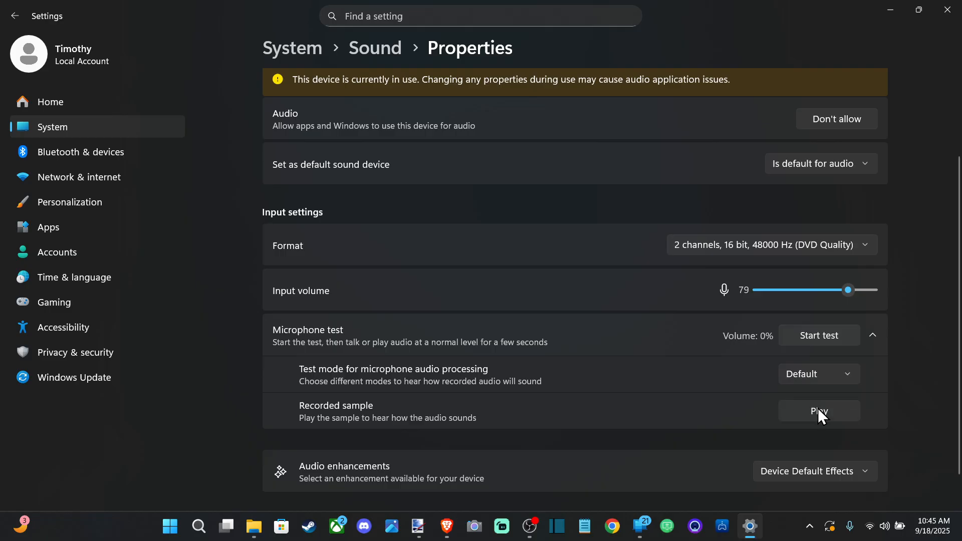
mouse_move(419, 250)
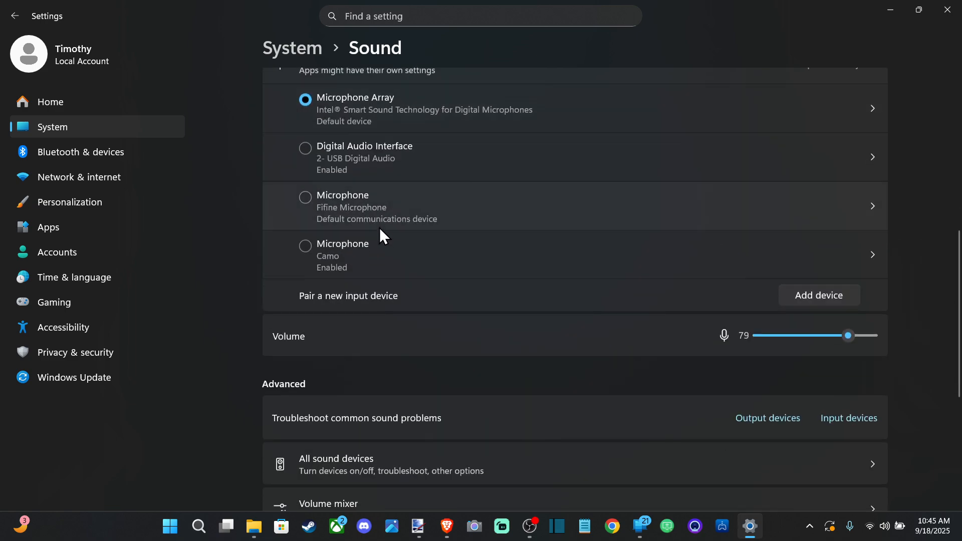
Step: Reach the Fifine microphone's properties through More sound settings' Recording list
scroll("down", 3)
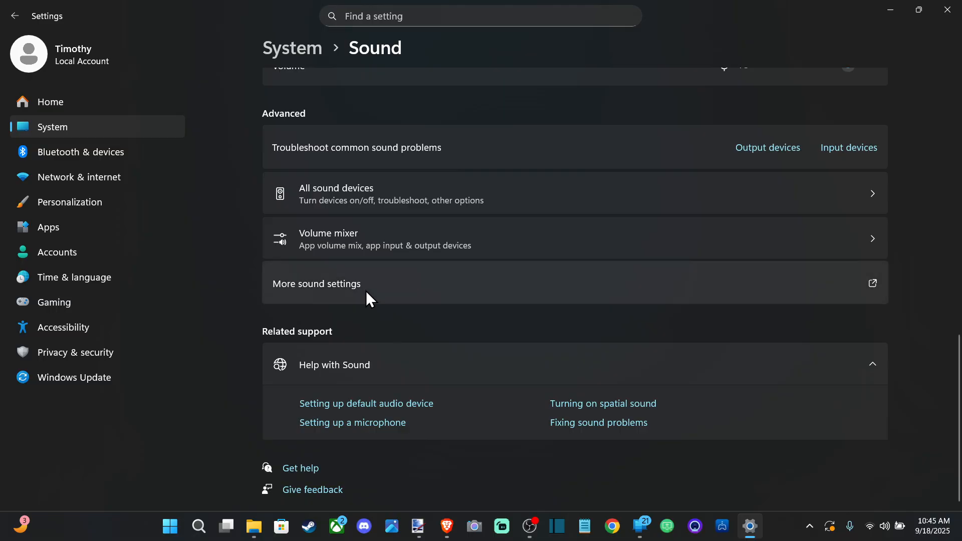
left_click(316, 284)
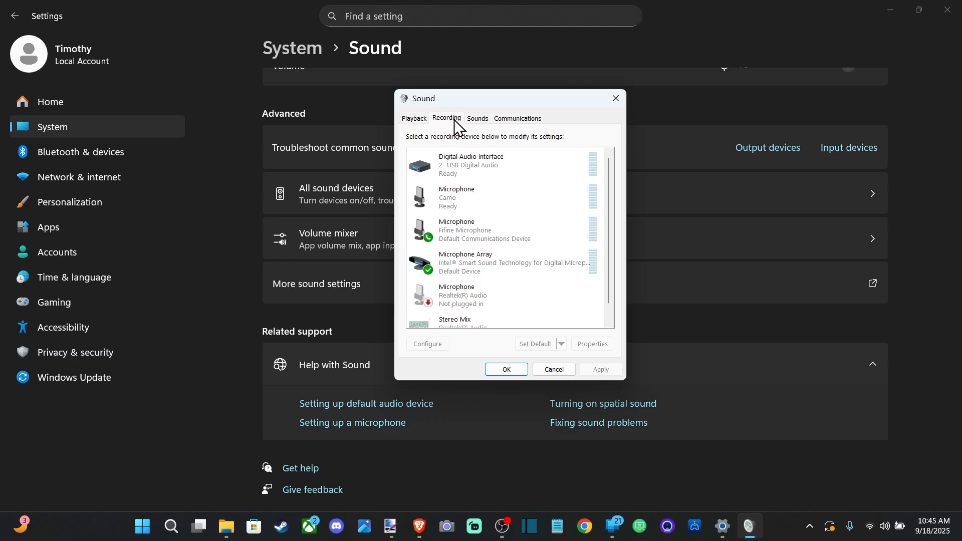
left_click(592, 344)
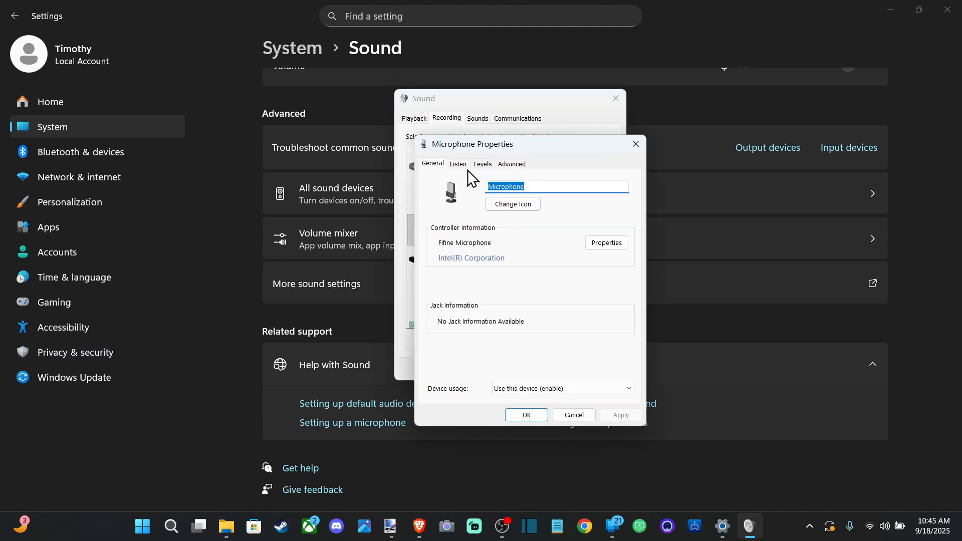
Step: Toggle Listen to this device on then off, apply, and close the properties
left_click(457, 165)
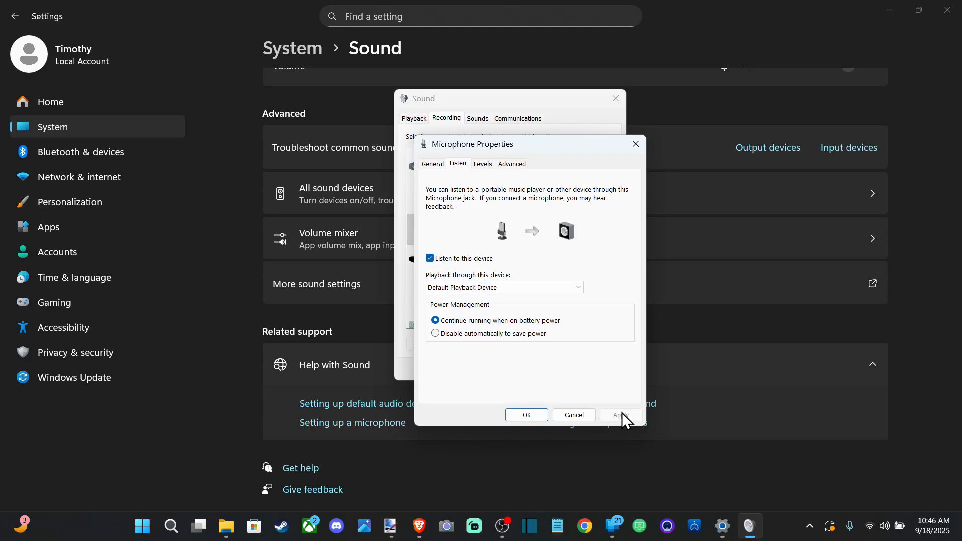
left_click(430, 259)
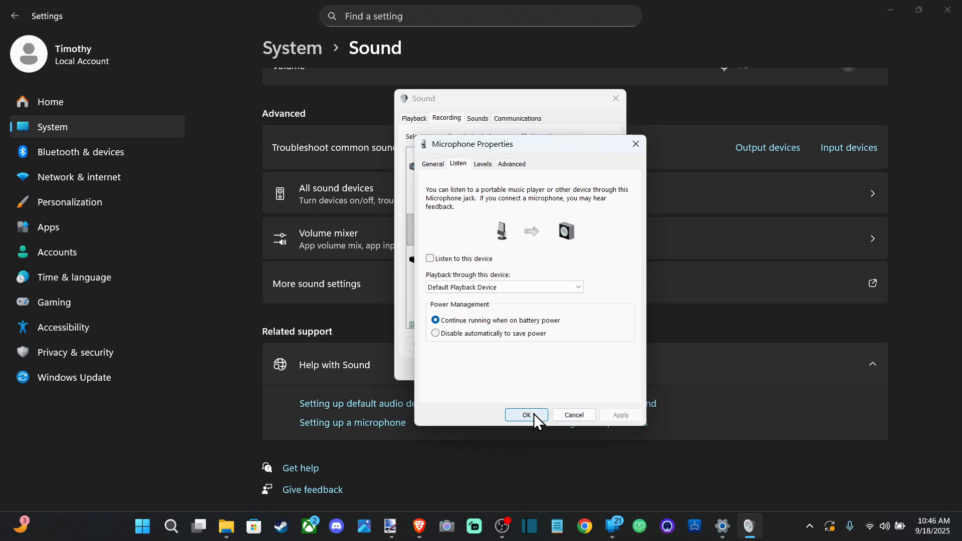
left_click(526, 415)
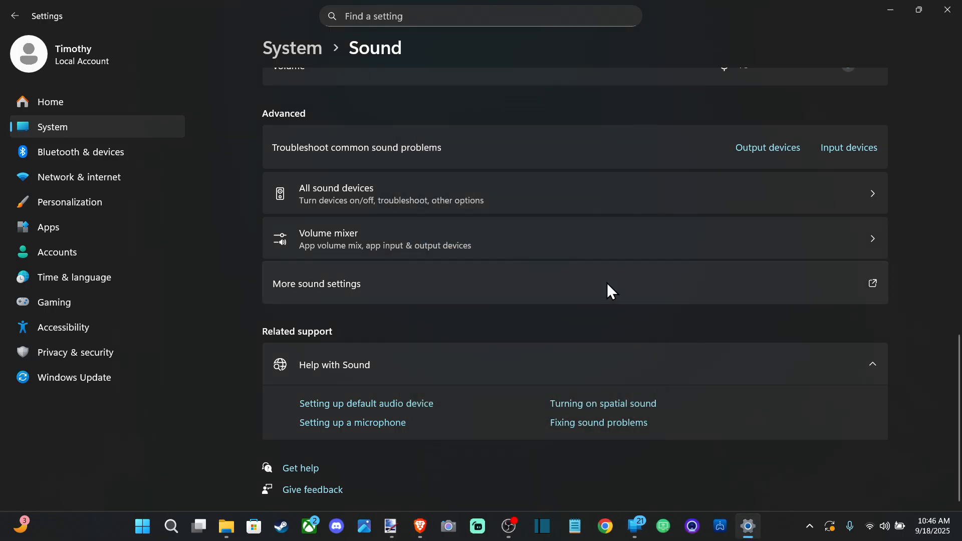
Step: Bring the microphone's input volume down to about 65
scroll("up", 3)
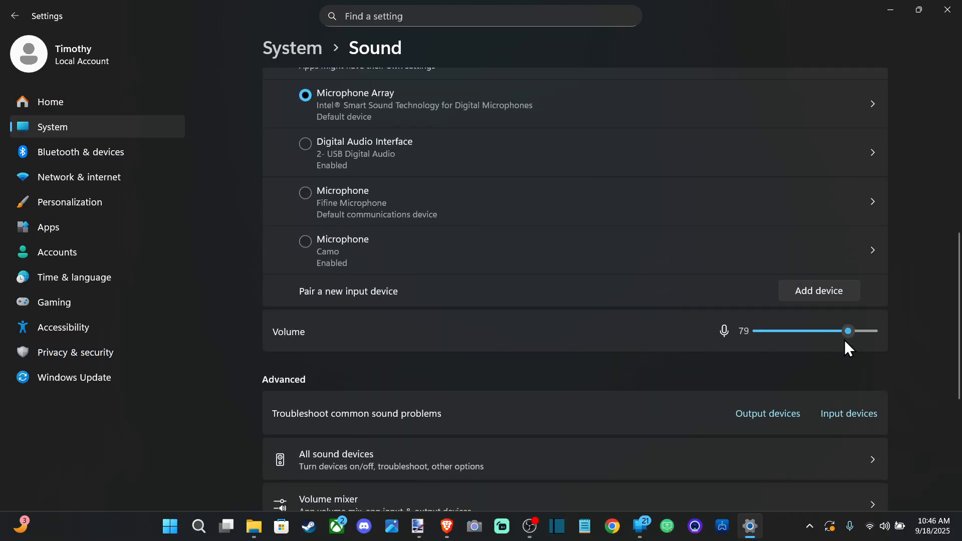
left_click_drag(847, 331, 865, 330)
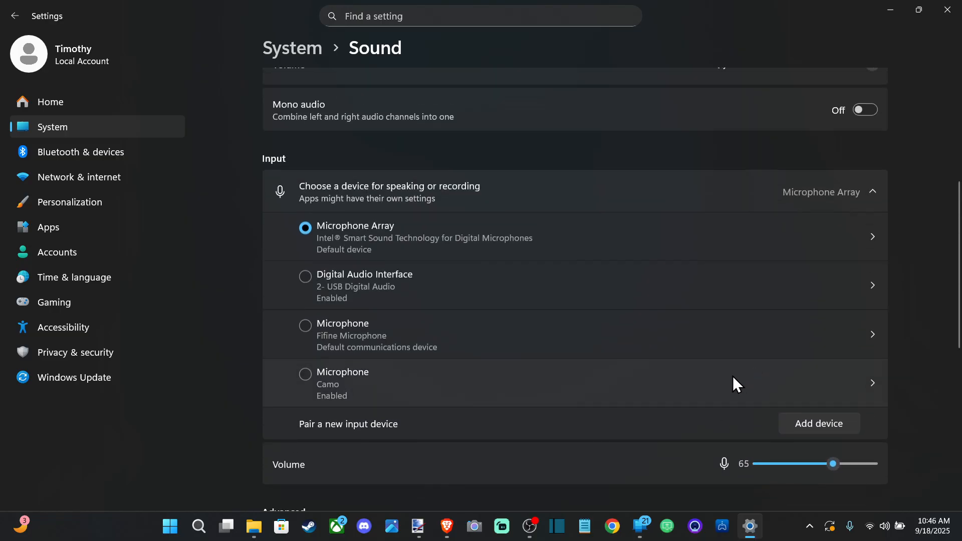
left_click_drag(833, 464, 842, 464)
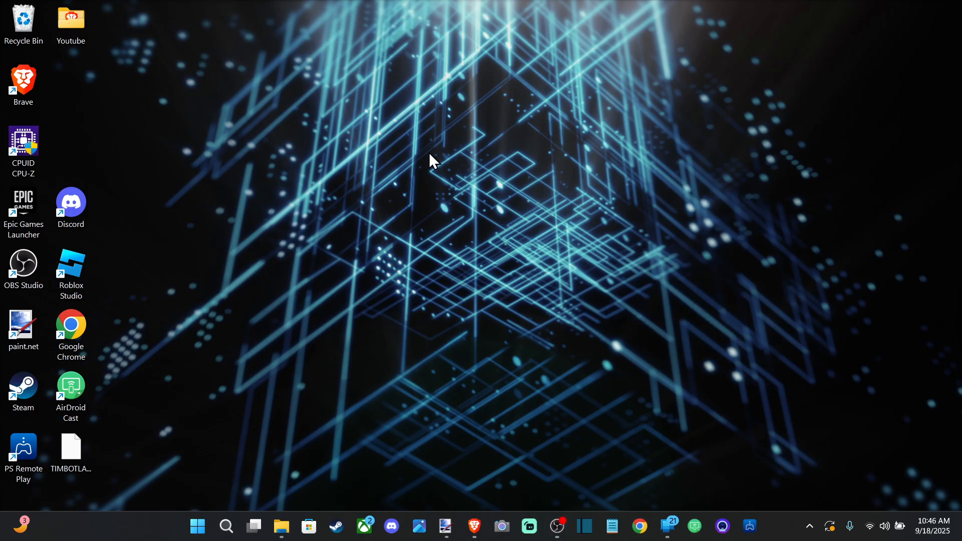
mouse_move(340, 227)
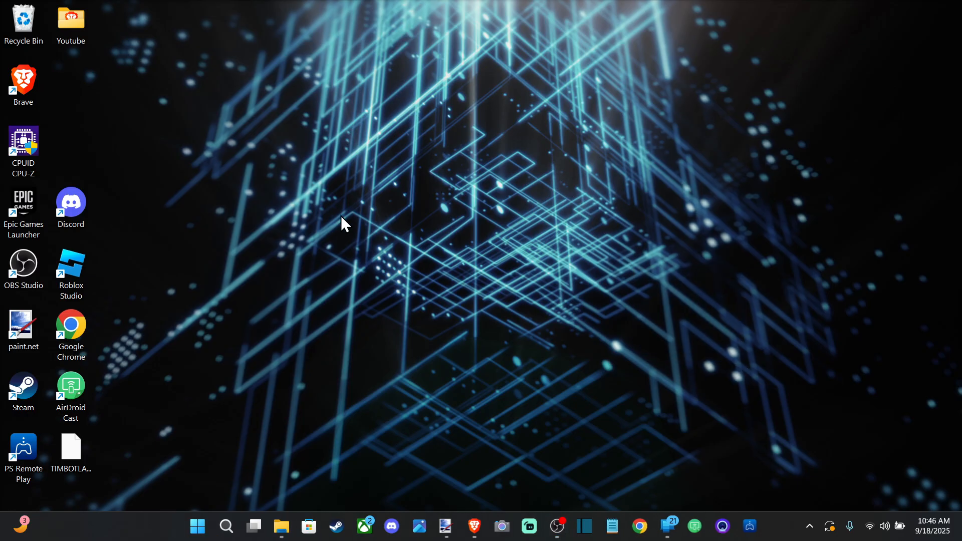